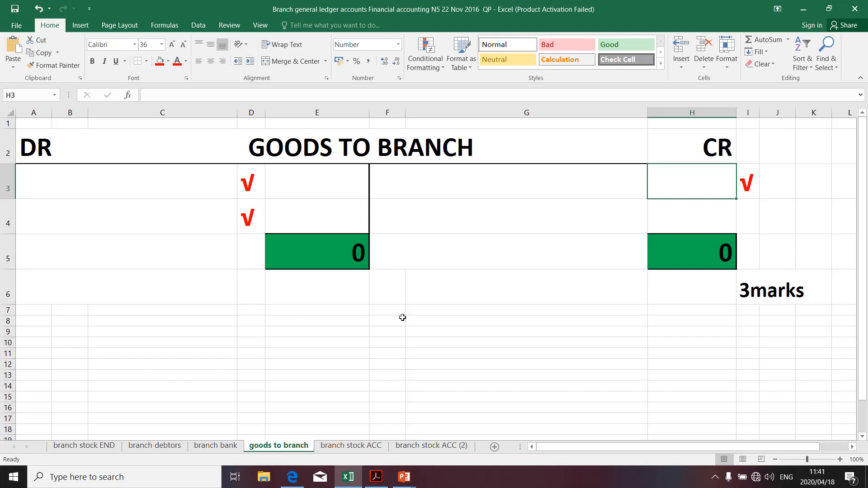
{"action": "mouse_move", "coordinate": [720, 186]}
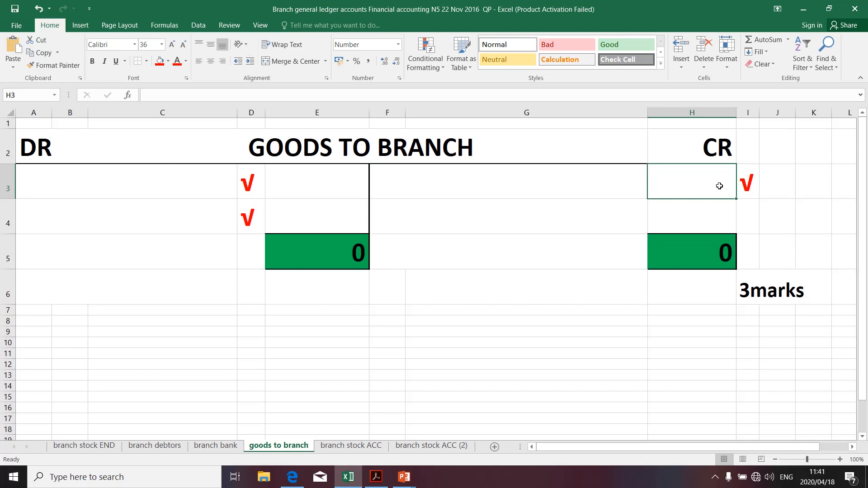
{"action": "mouse_move", "coordinate": [740, 222]}
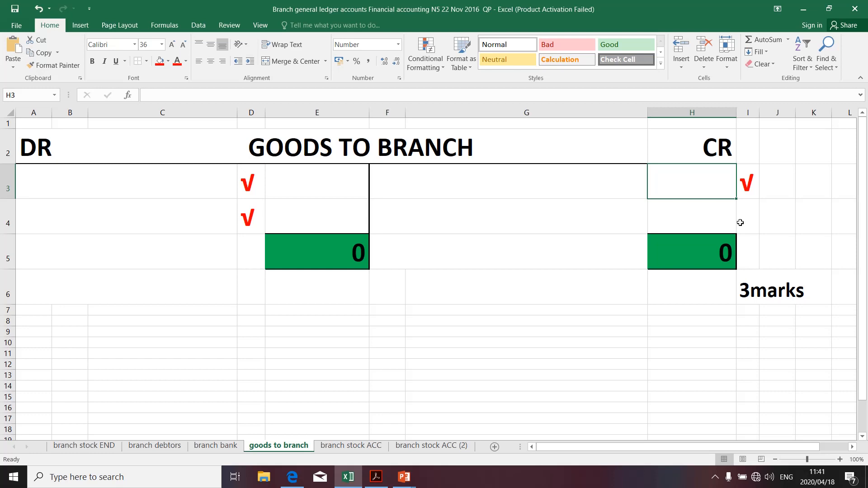
- Select the 11 280 goods received from head office figure in the PDF and return to Excel
{"action": "key", "text": "alt+tab"}
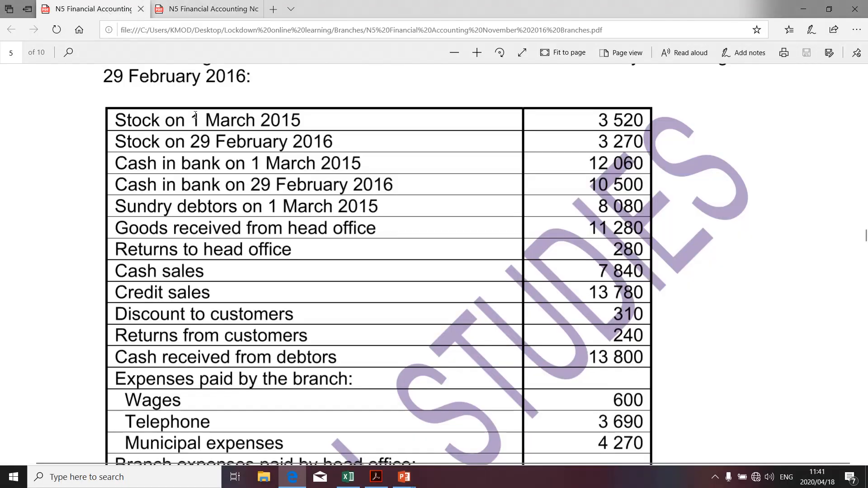
{"action": "scroll", "scroll_direction": "down", "scroll_amount": 3}
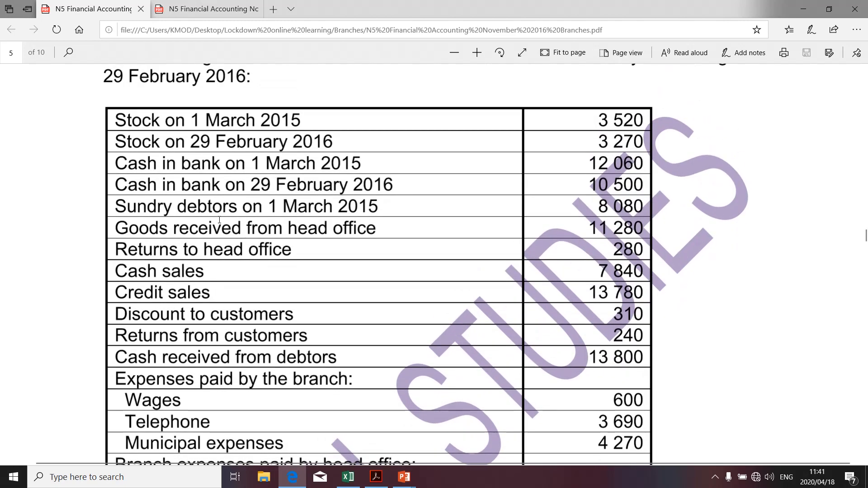
{"action": "mouse_move", "coordinate": [189, 187]}
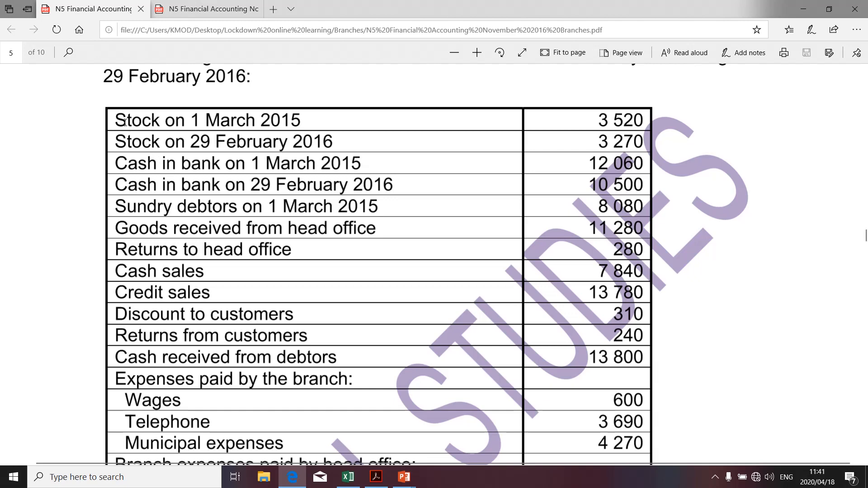
{"action": "left_click_drag", "start_coordinate": [114, 119], "coordinate": [396, 185]}
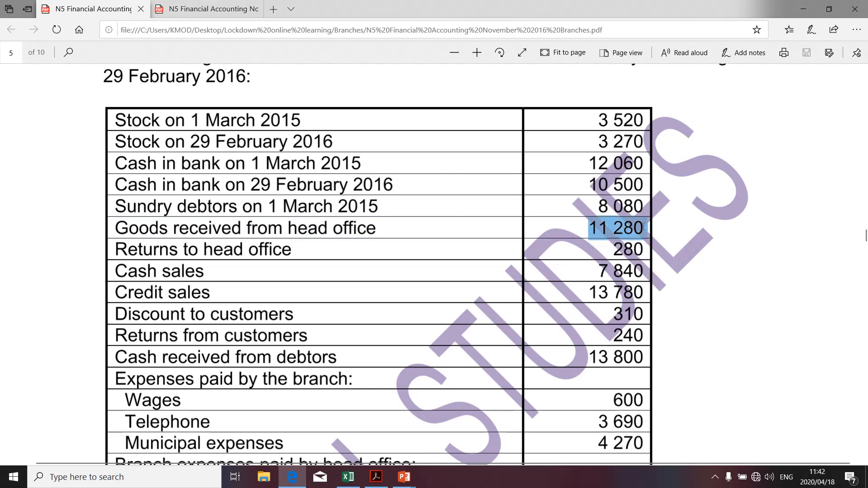
{"action": "left_click", "coordinate": [347, 476]}
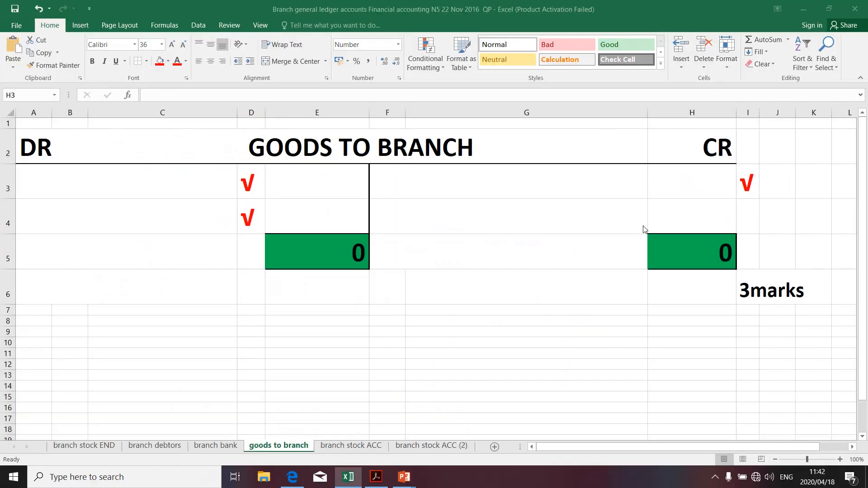
- Enter Branch stock 11 280 on the credit side of the Goods to Branch account
{"action": "left_click", "coordinate": [691, 182]}
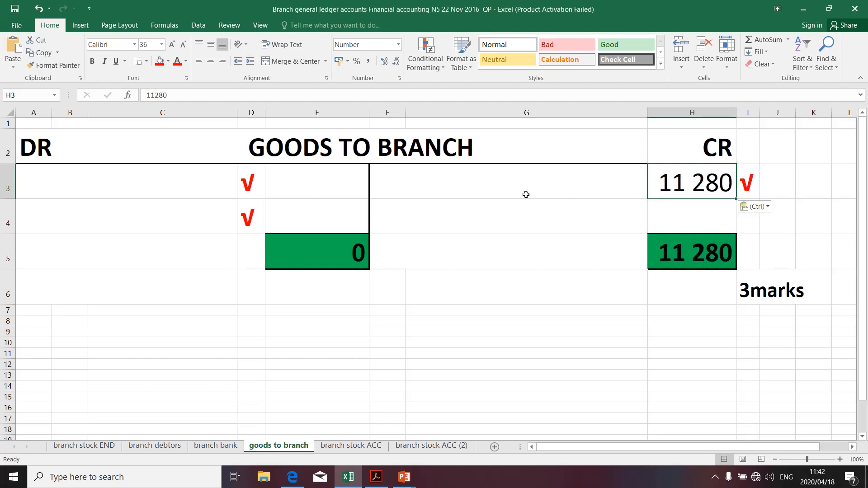
{"action": "type", "text": "Bra"}
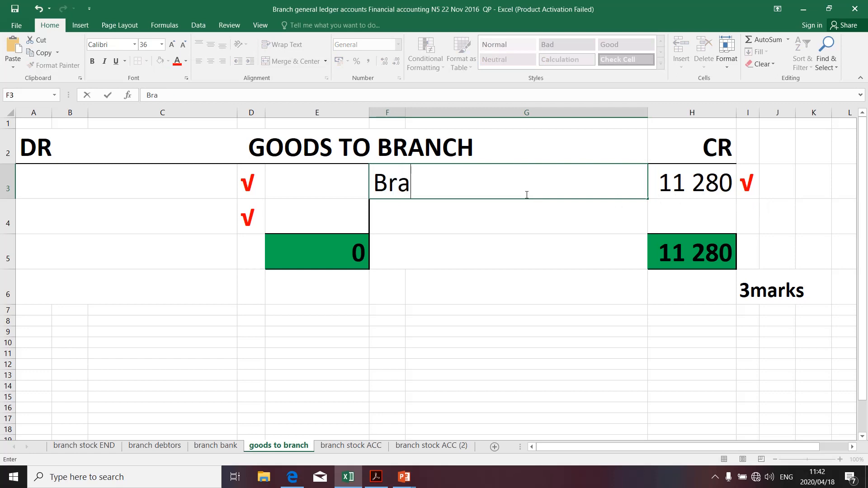
{"action": "type", "text": "nch stoc"}
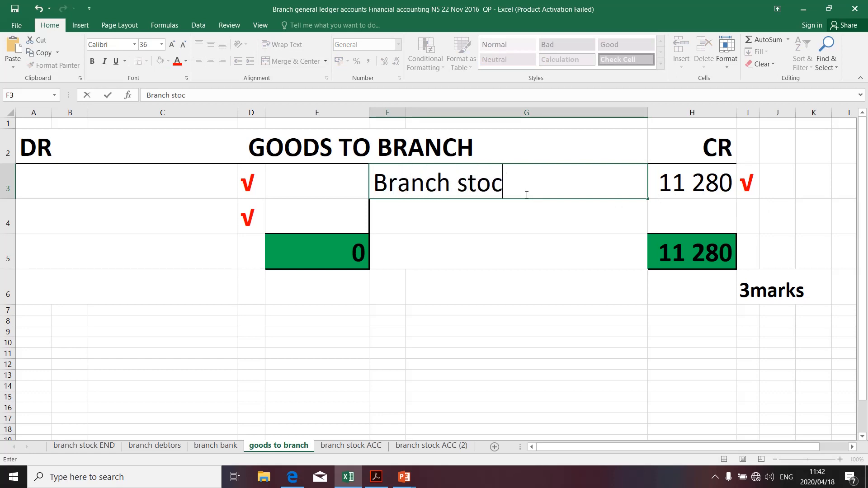
{"action": "type", "text": "k"}
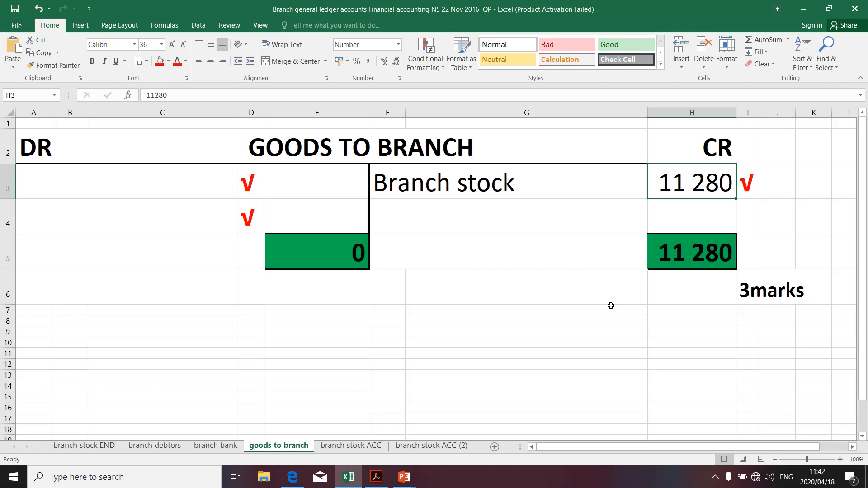
{"action": "key", "text": "alt+tab"}
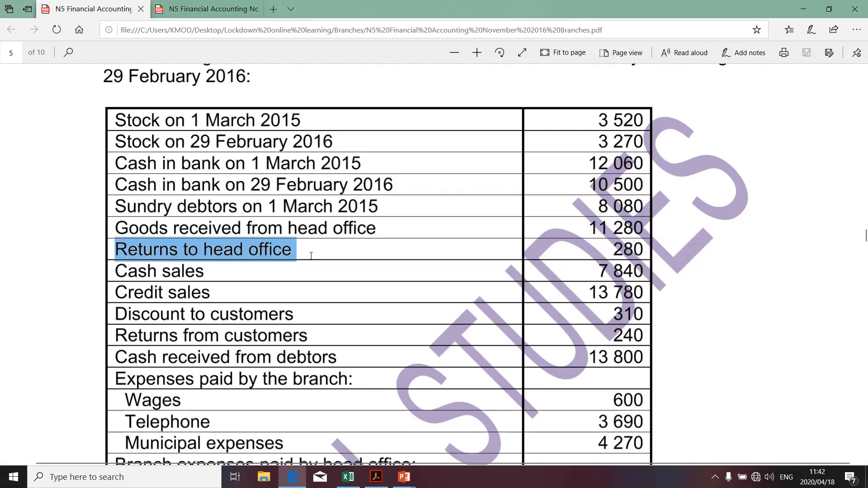
- Mark the Returns to head office entry and its 280 amount in the question paper
{"action": "left_click", "coordinate": [203, 249]}
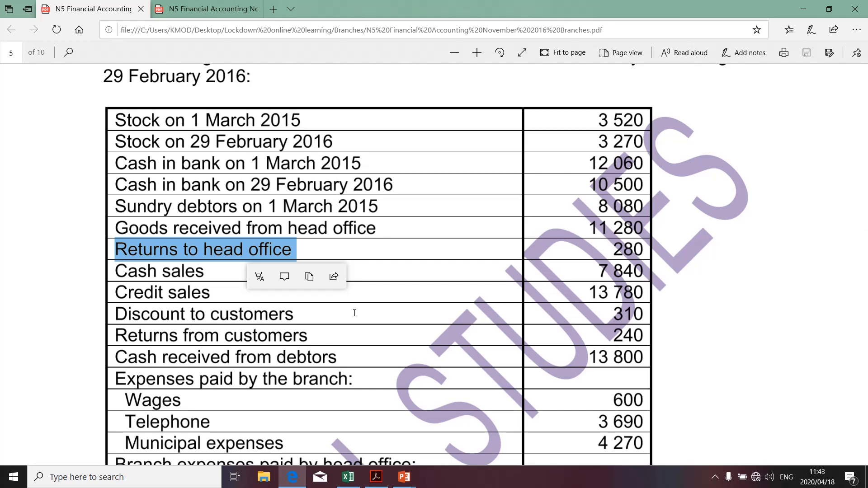
{"action": "mouse_move", "coordinate": [613, 248]}
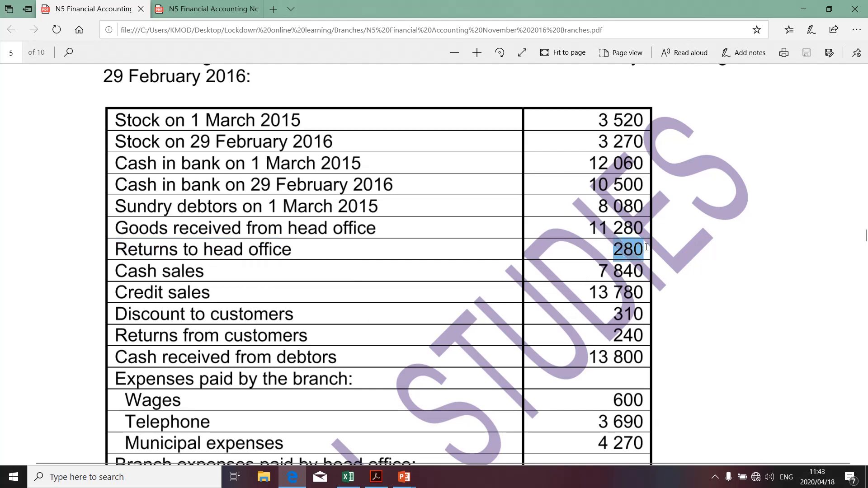
{"action": "left_click", "coordinate": [625, 248]}
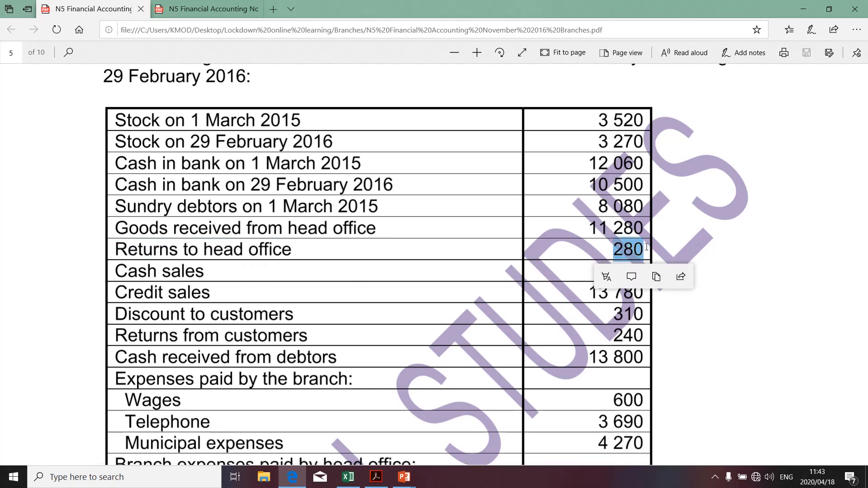
- Debit 280 in E3 and paste the Branch stock label into A3 beside it
{"action": "left_click", "coordinate": [347, 476]}
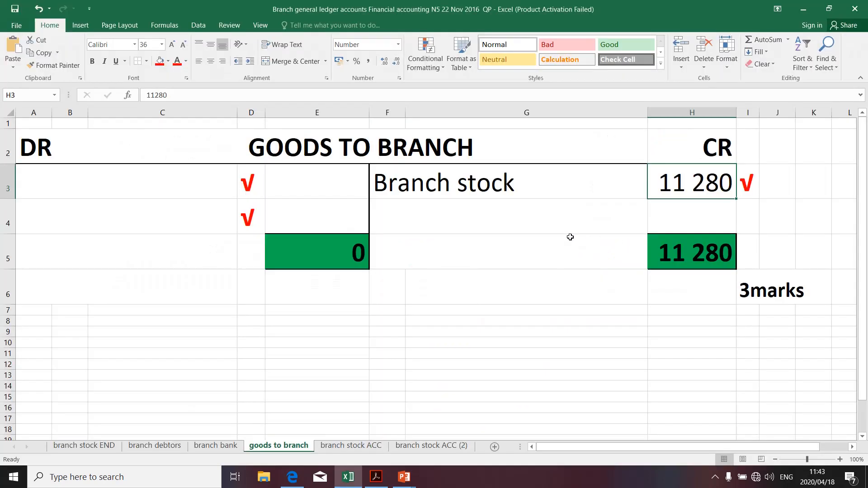
{"action": "mouse_move", "coordinate": [326, 186]}
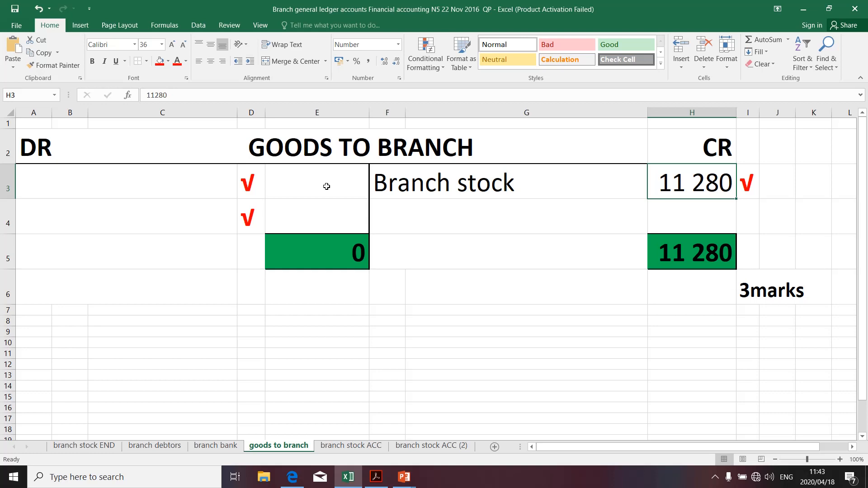
{"action": "left_click", "coordinate": [316, 183]}
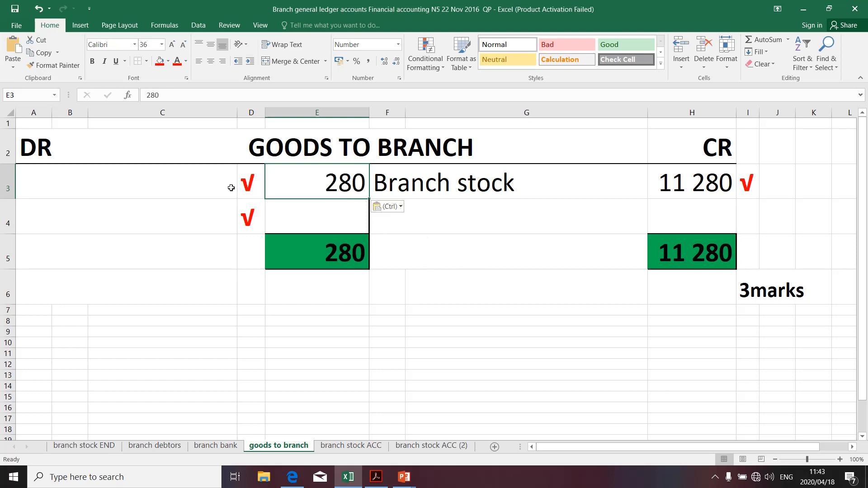
{"action": "left_click", "coordinate": [476, 181]}
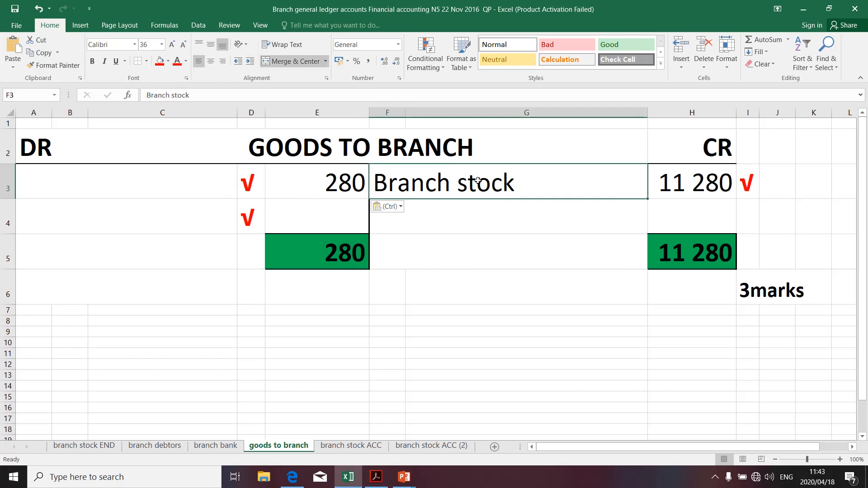
{"action": "left_click", "coordinate": [119, 182]}
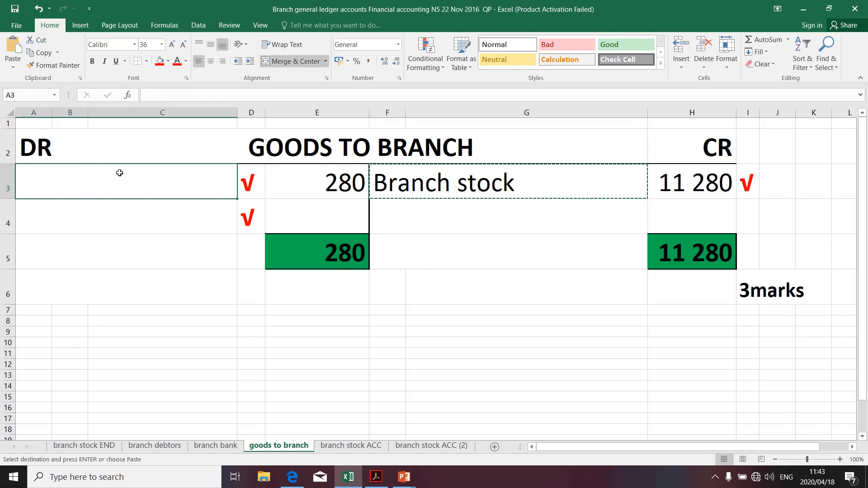
{"action": "key", "text": "ctrl+v"}
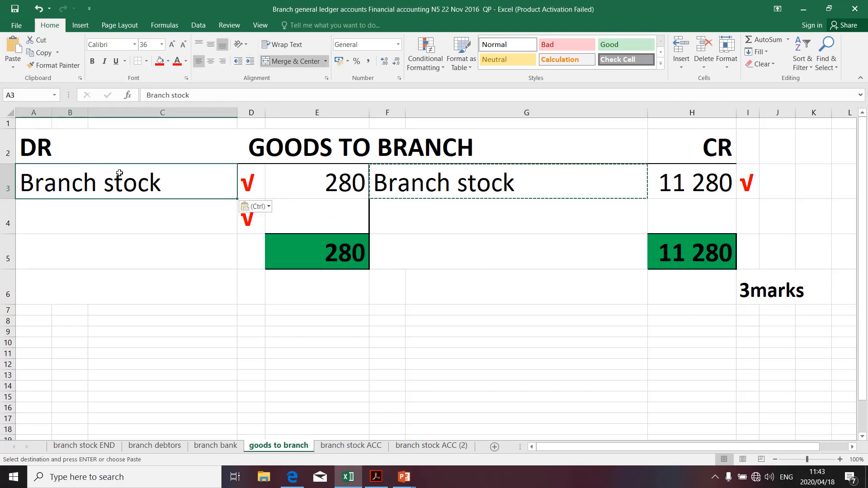
{"action": "mouse_move", "coordinate": [166, 201]}
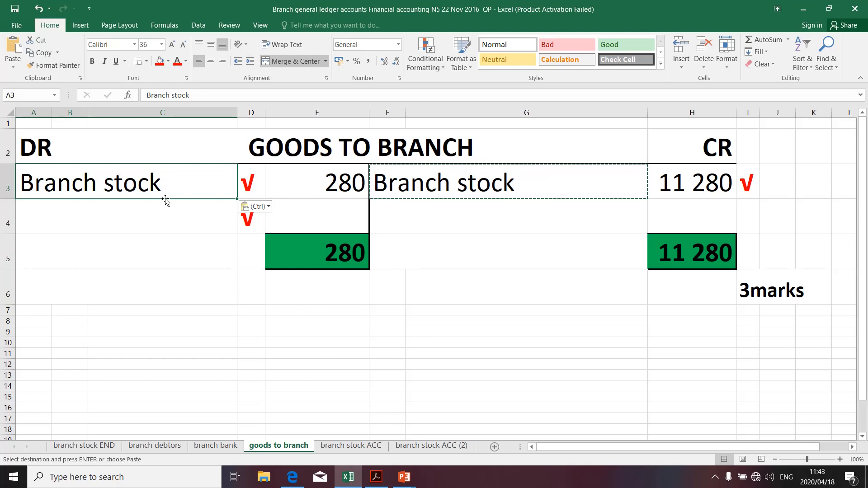
{"action": "mouse_move", "coordinate": [410, 260]}
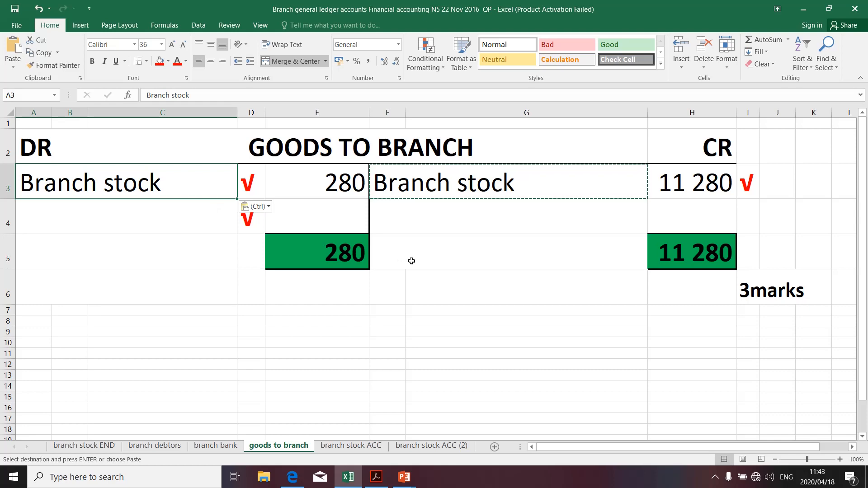
{"action": "key", "text": "Escape"}
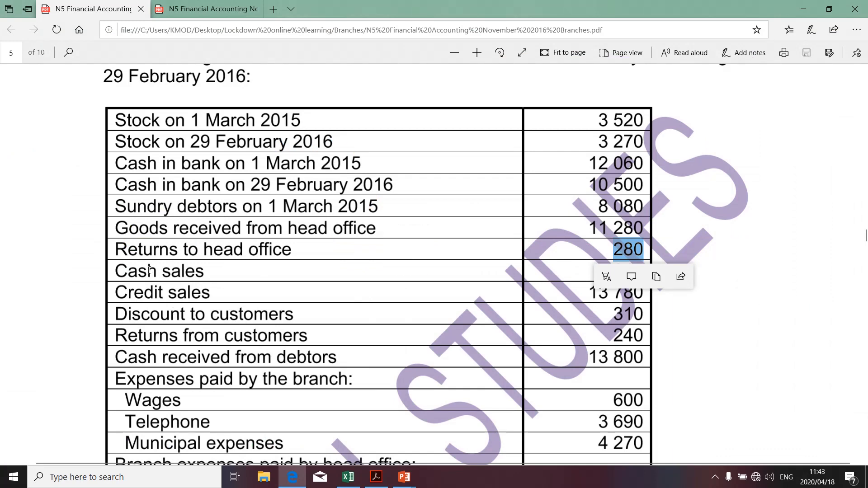
{"action": "mouse_move", "coordinate": [137, 287]}
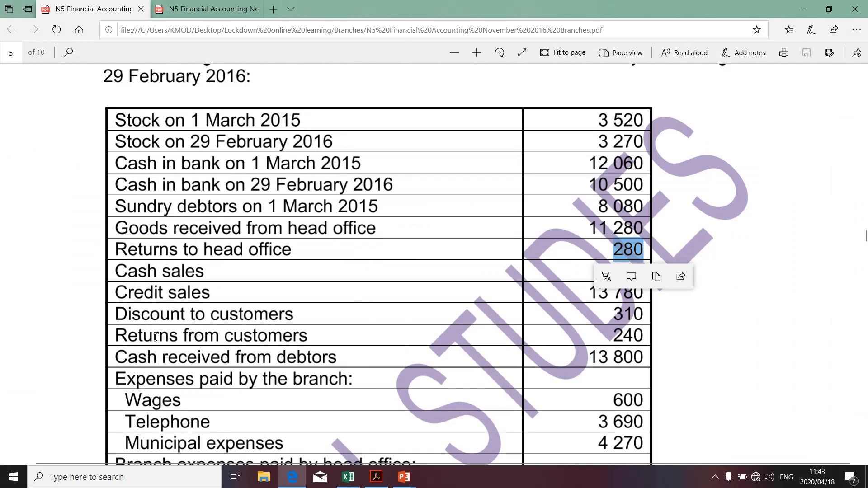
- Switch back from the question paper to the Goods to Branch spreadsheet
{"action": "key", "text": "alt+tab"}
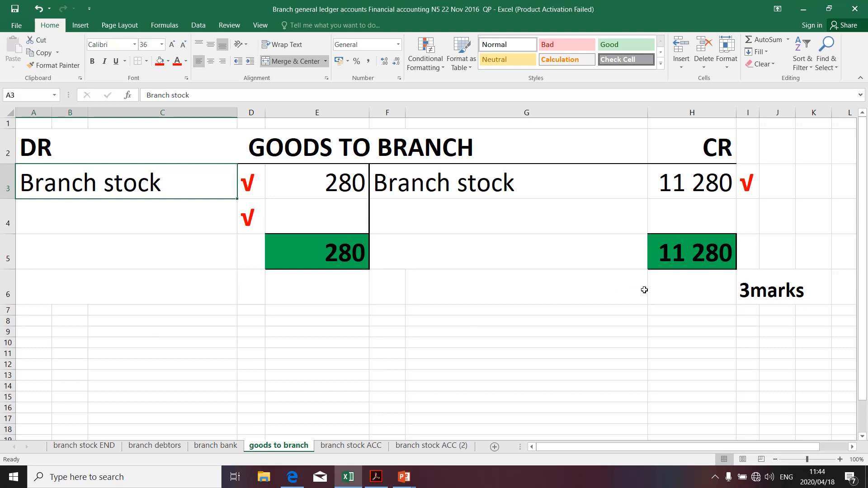
- Enter a balancing formula in E4 from the credit total less the 280, giving 11 000
{"action": "left_click", "coordinate": [316, 252]}
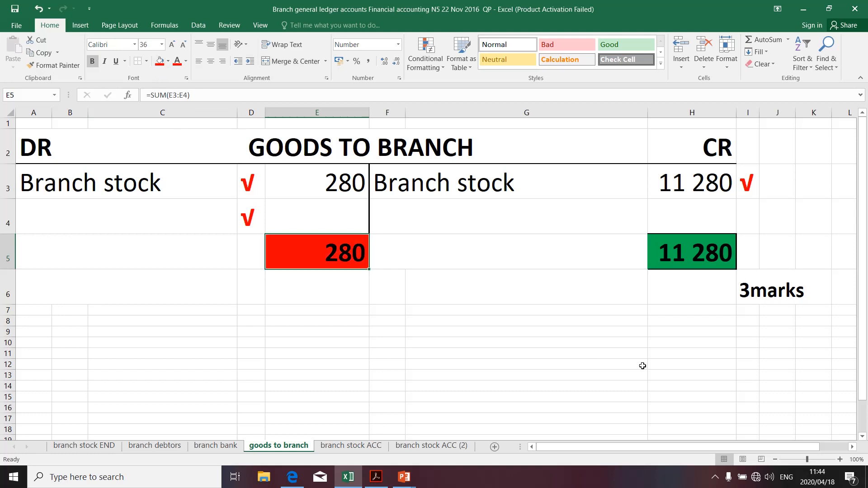
{"action": "mouse_move", "coordinate": [518, 311]}
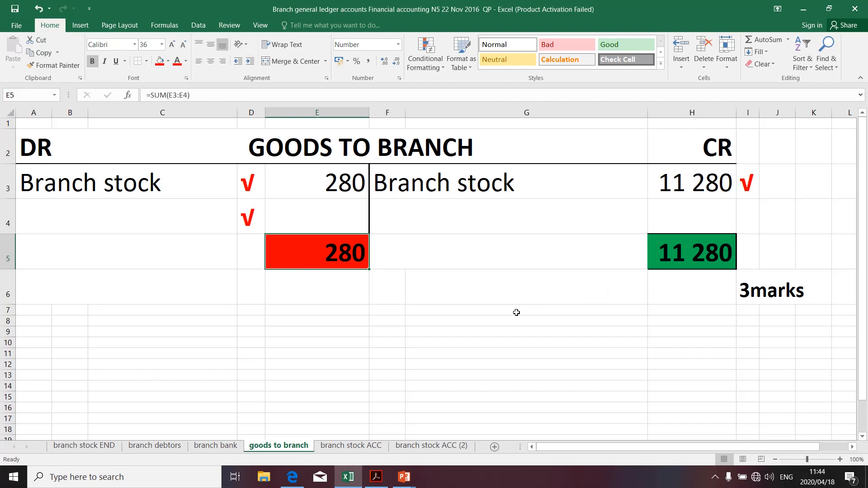
{"action": "mouse_move", "coordinate": [534, 309]}
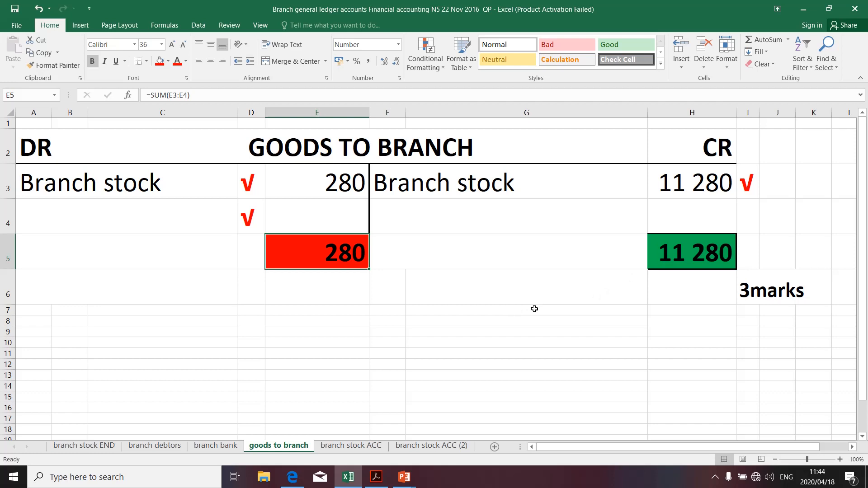
{"action": "left_click", "coordinate": [317, 216]}
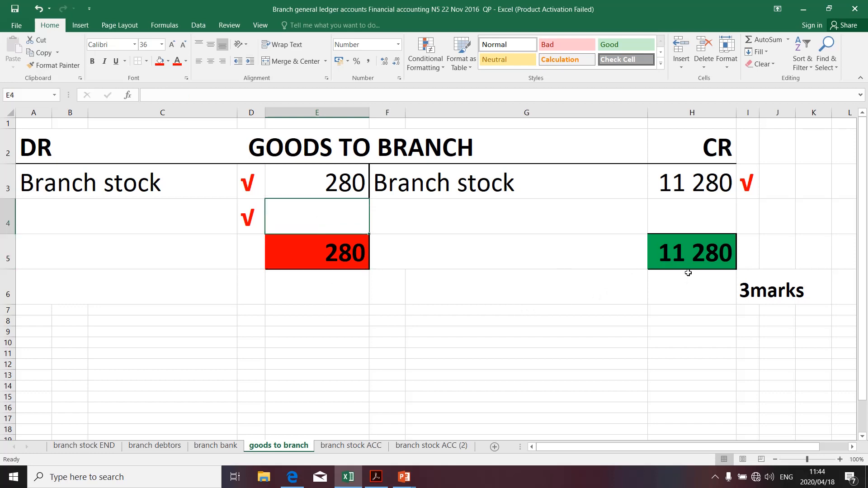
{"action": "type", "text": "="}
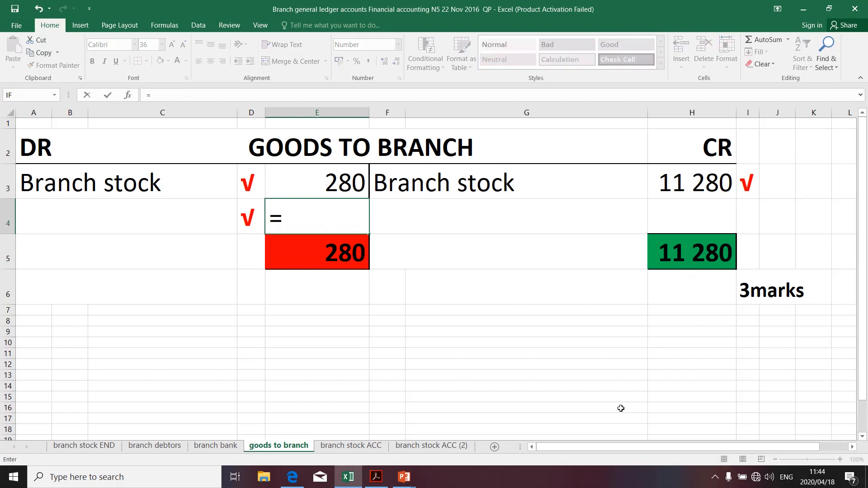
{"action": "left_click", "coordinate": [691, 253]}
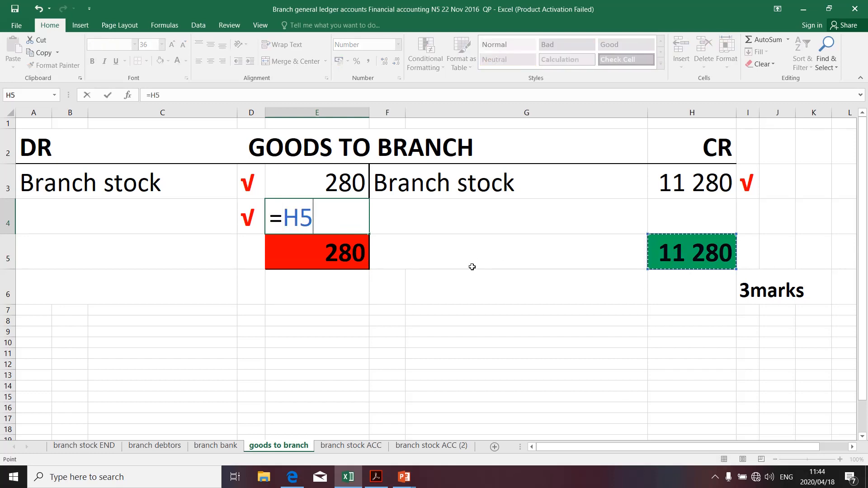
{"action": "left_click", "coordinate": [316, 182]}
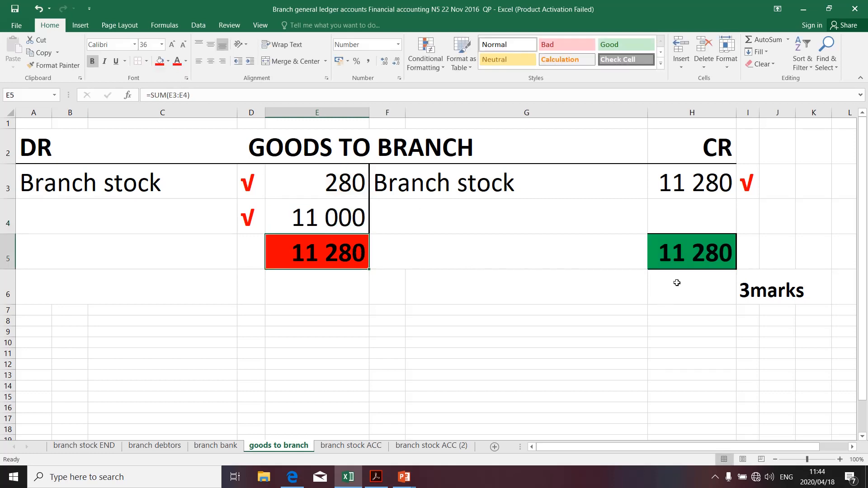
{"action": "left_click", "coordinate": [691, 252]}
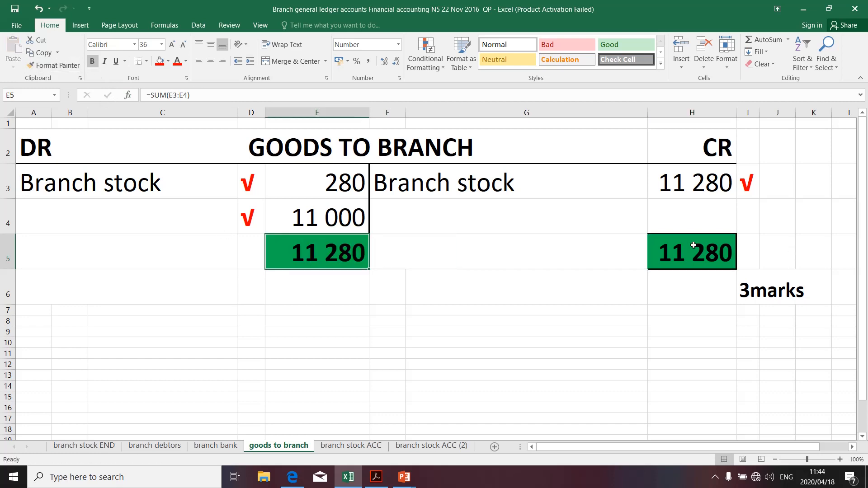
{"action": "mouse_move", "coordinate": [364, 239]}
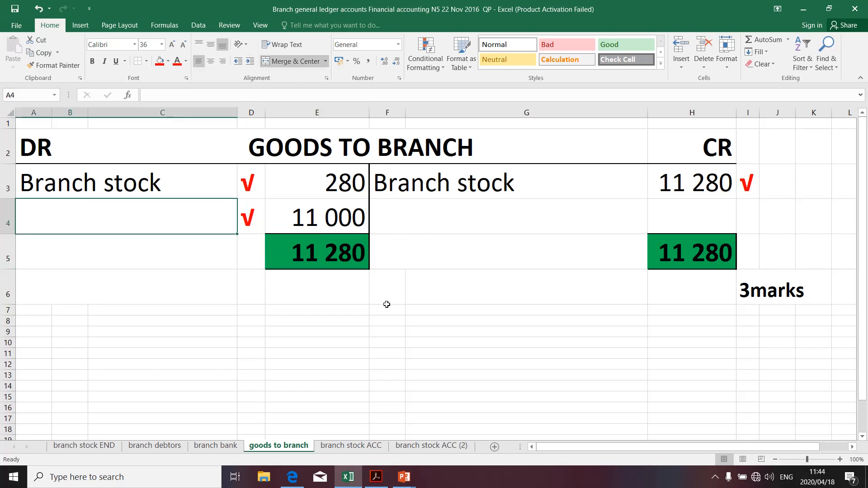
- Label the 11 000 debit entry Head office trade acc
{"action": "type", "text": "Head offi"}
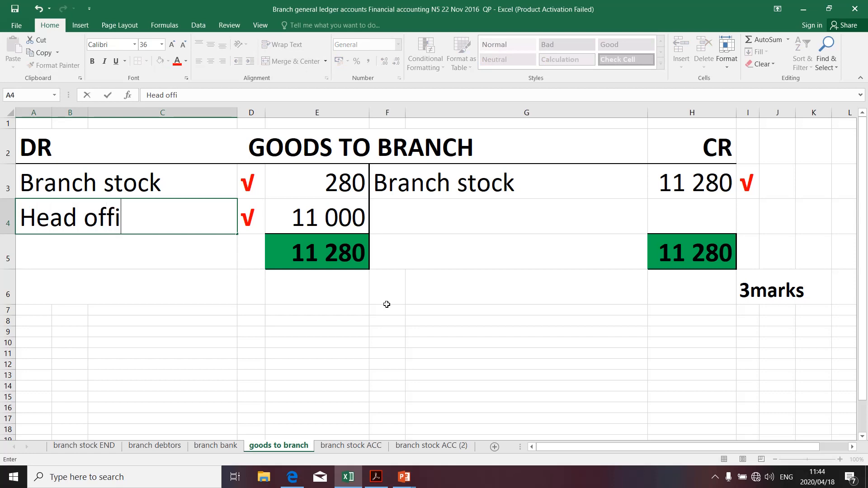
{"action": "type", "text": "ce trade"}
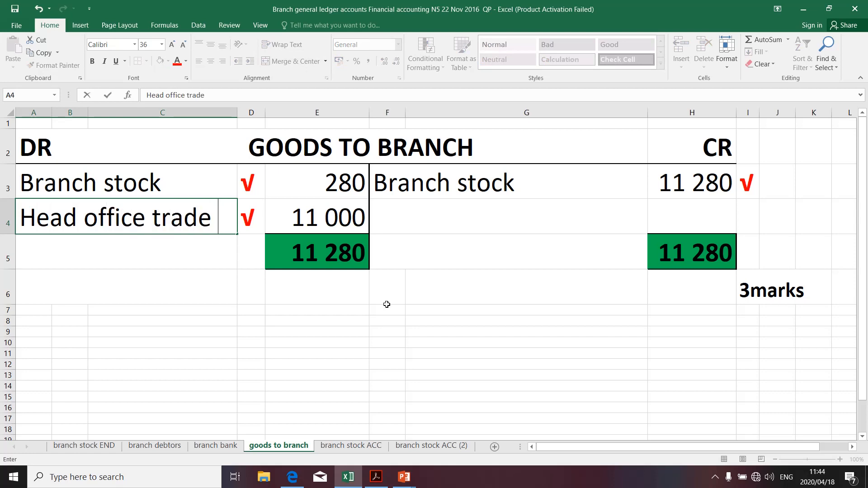
{"action": "type", "text": "acc"}
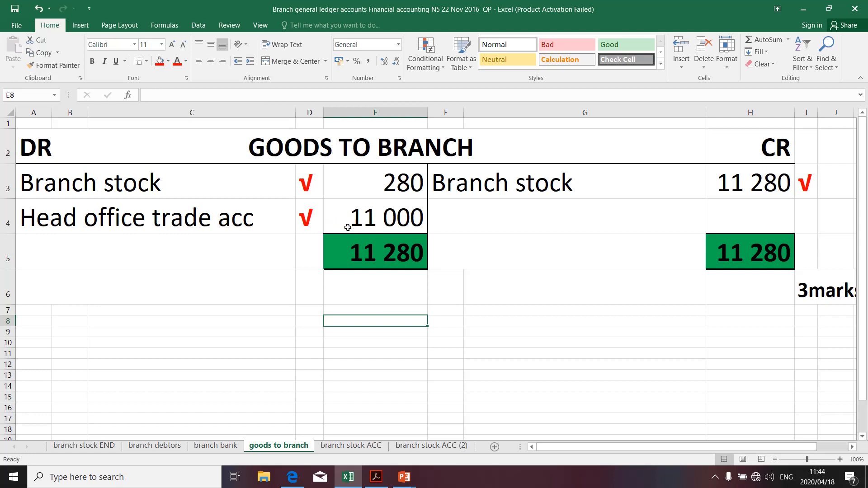
{"action": "mouse_move", "coordinate": [297, 225]}
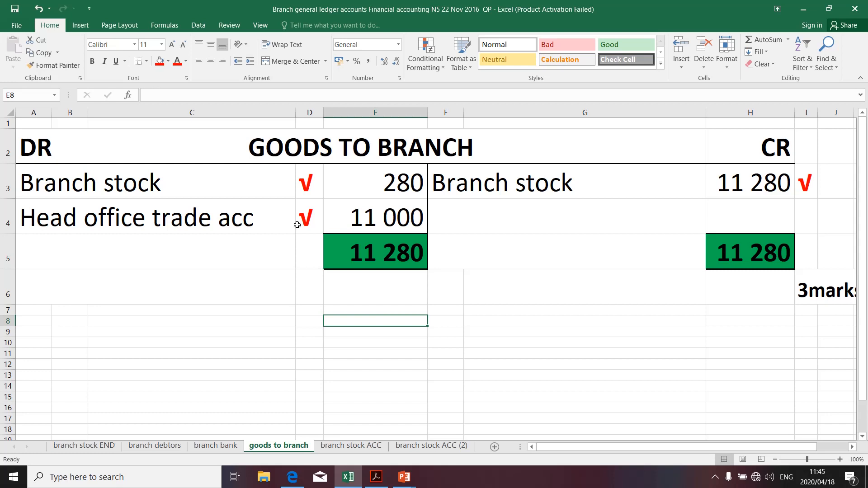
{"action": "mouse_move", "coordinate": [365, 277]}
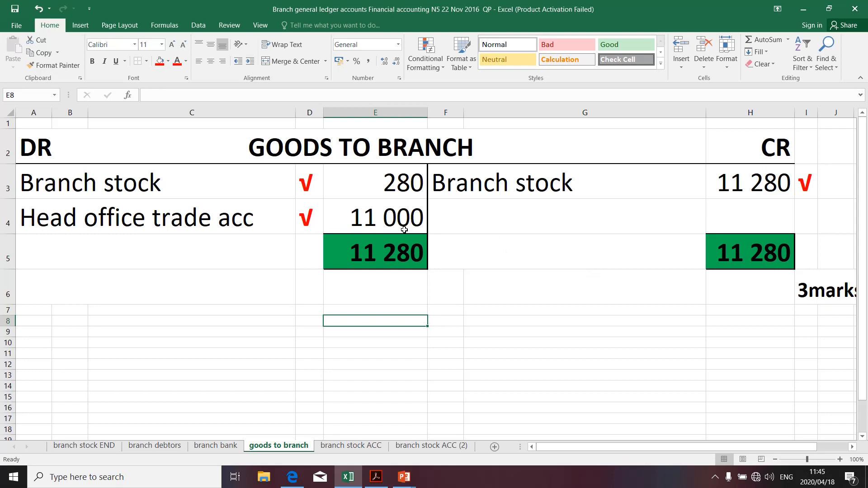
{"action": "mouse_move", "coordinate": [438, 269]}
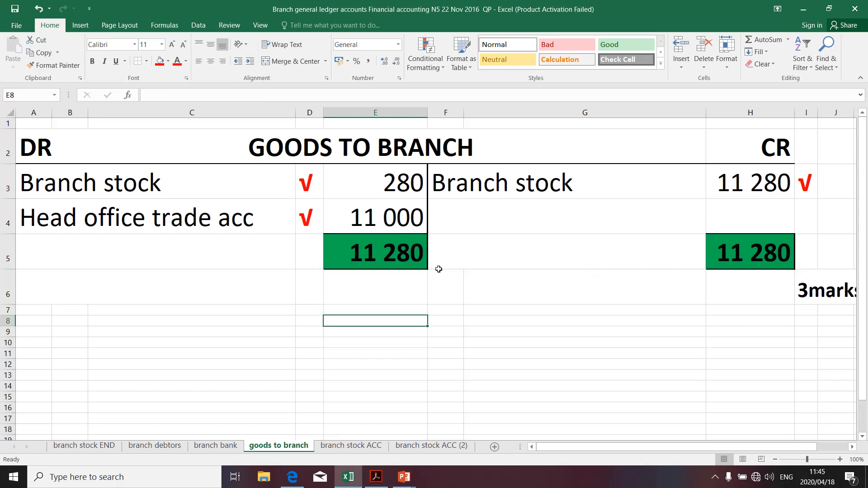